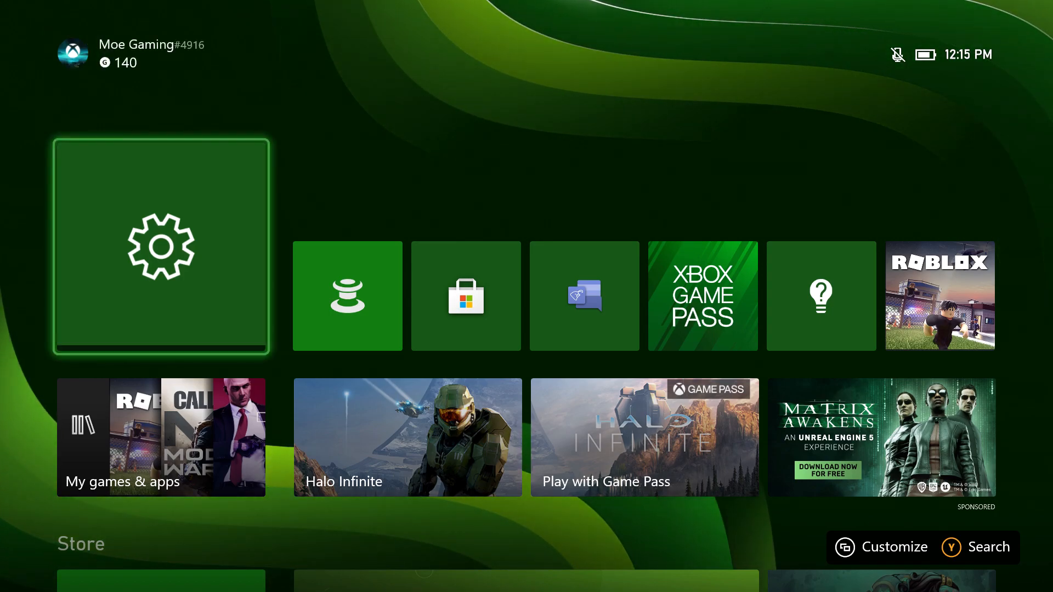
- Open Xbox Settings from the Home screen, landing on the General page
click(161, 246)
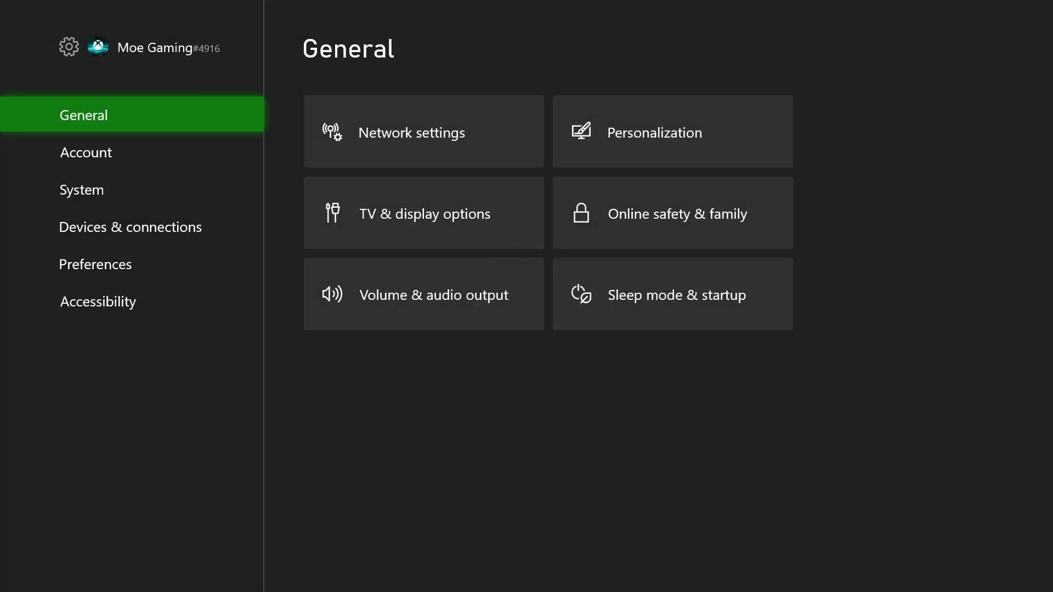
- View the Account settings, including Remove accounts, then return to the Home dashboard
click(85, 152)
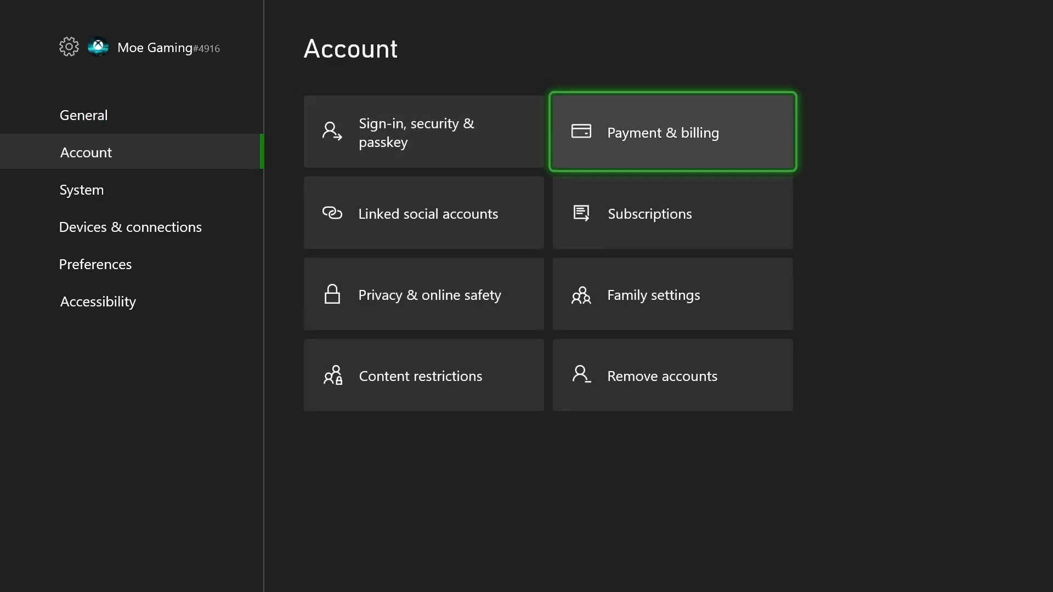
click(661, 375)
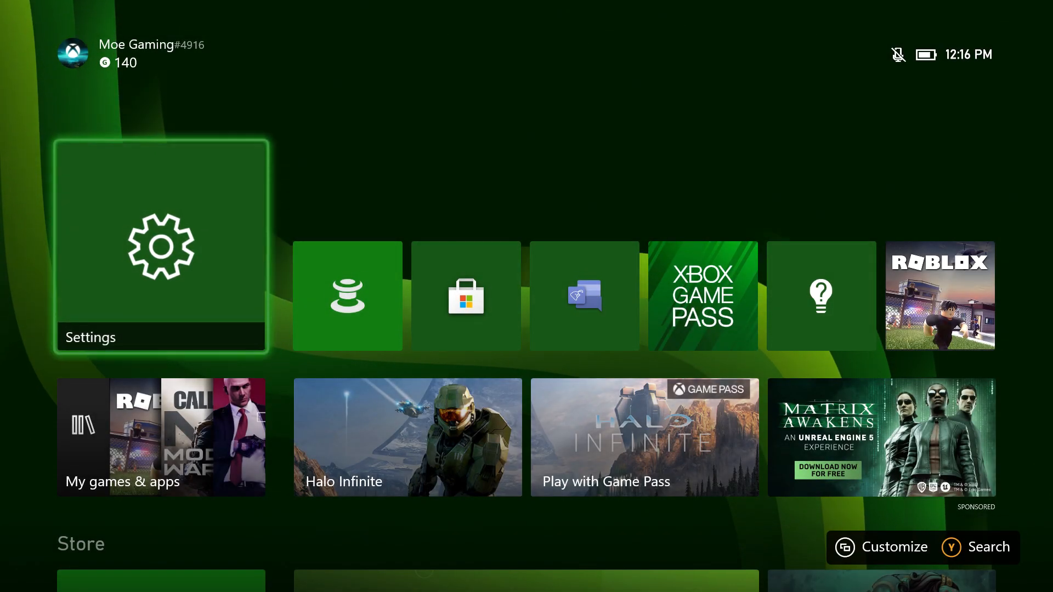
- Reopen Settings and go to General > Personalization > My home Xbox, checking 'Make this my home Xbox'
click(160, 247)
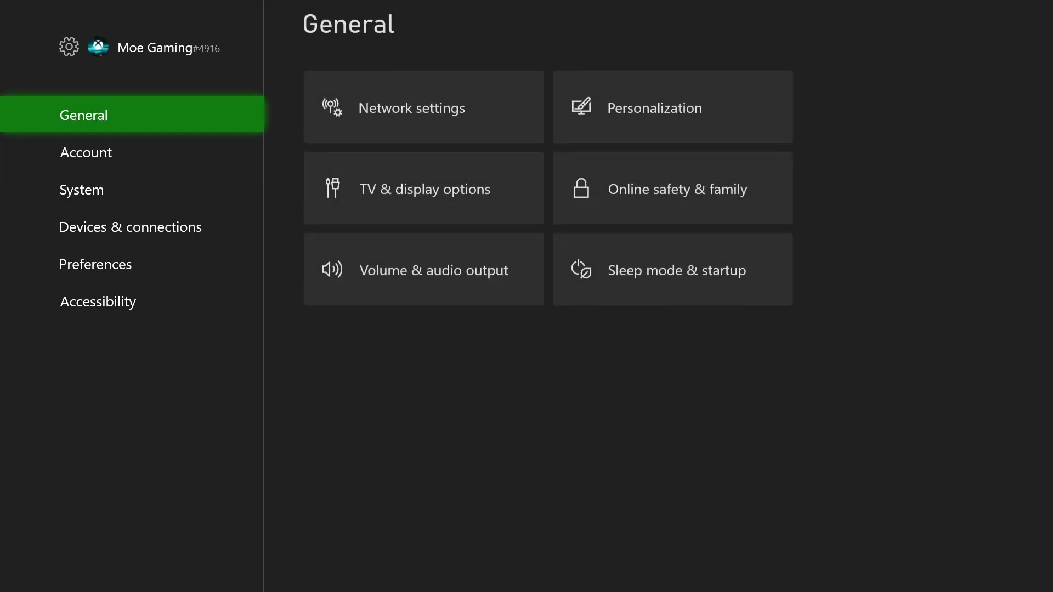
click(672, 107)
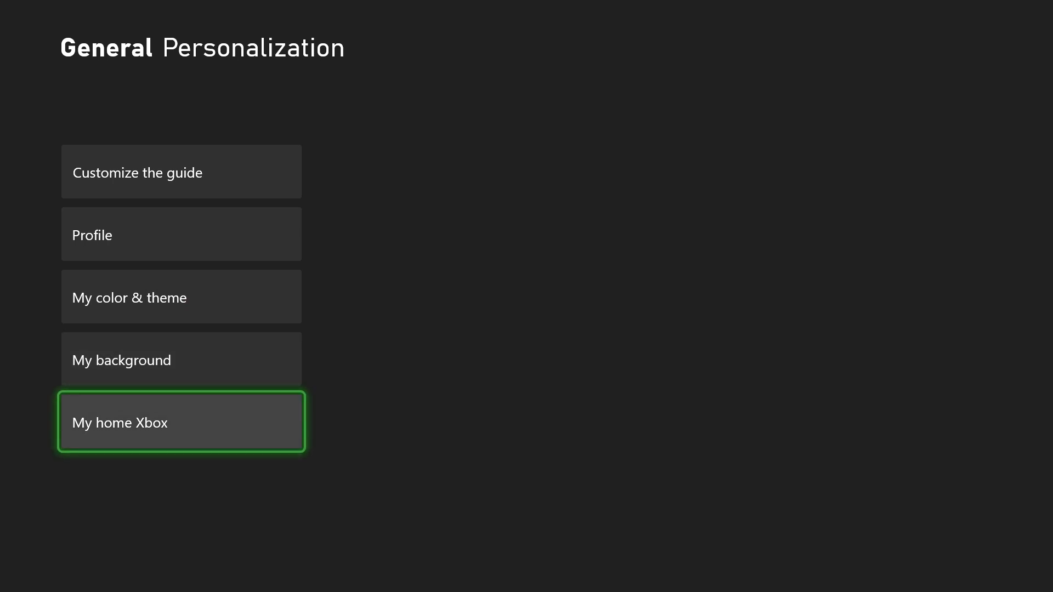
click(180, 422)
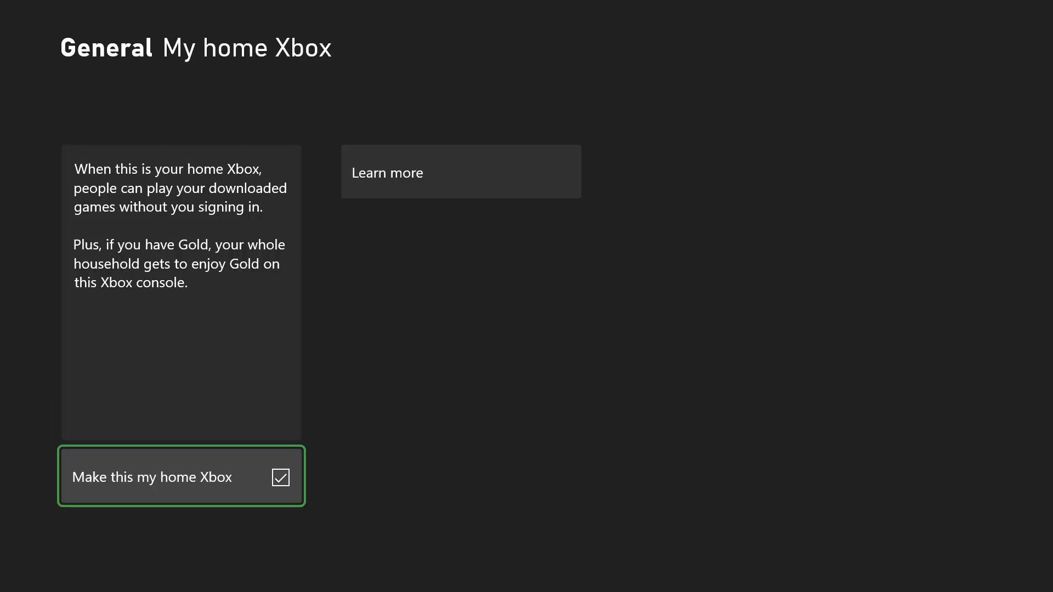